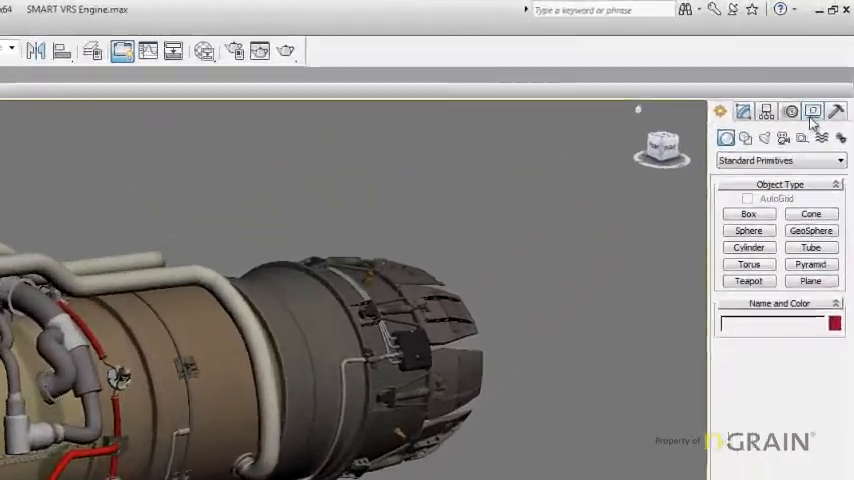
Show the full Utilities list from the 3ds Max Utilities panel.
{"action": "left_click", "coordinate": [836, 132]}
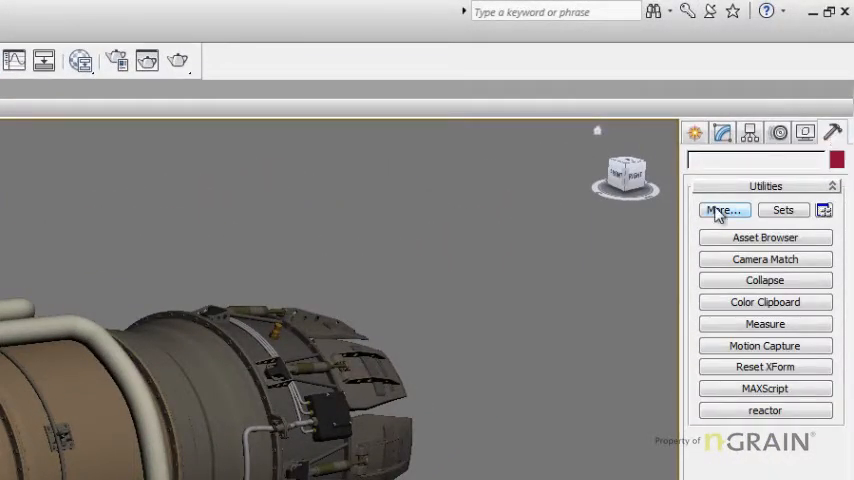
{"action": "left_click", "coordinate": [720, 210]}
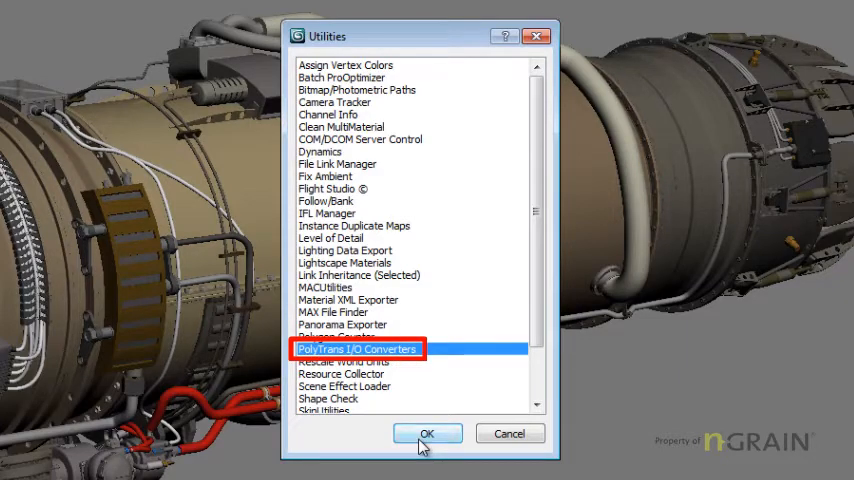
Launch PolyTrans and choose Exp: NGRAIN (*.3ko) as the export format.
{"action": "left_click", "coordinate": [428, 432]}
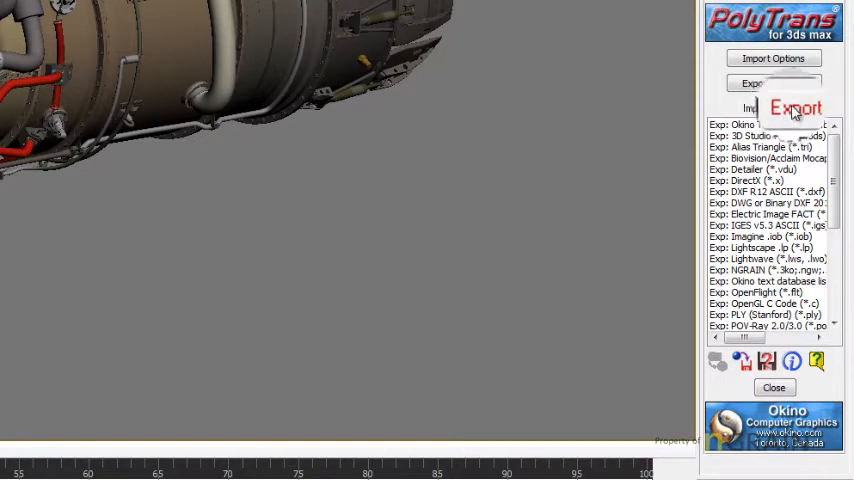
{"action": "left_click", "coordinate": [794, 108]}
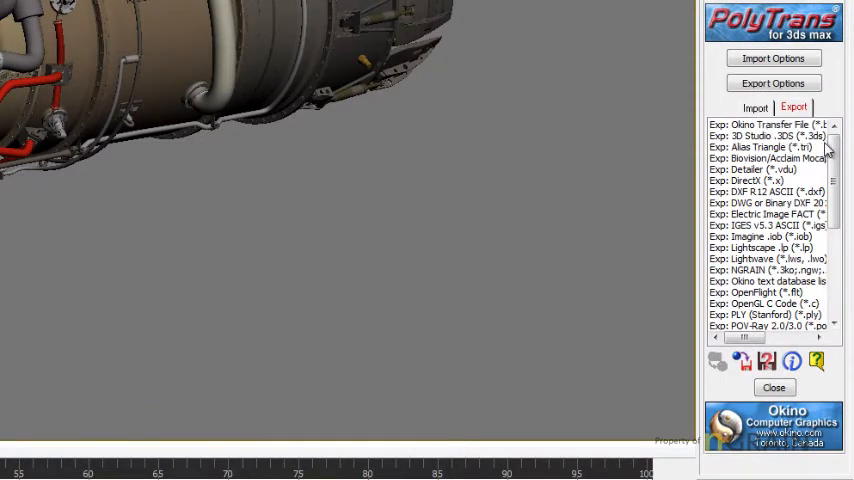
{"action": "scroll", "scroll_direction": "down", "scroll_amount": 3}
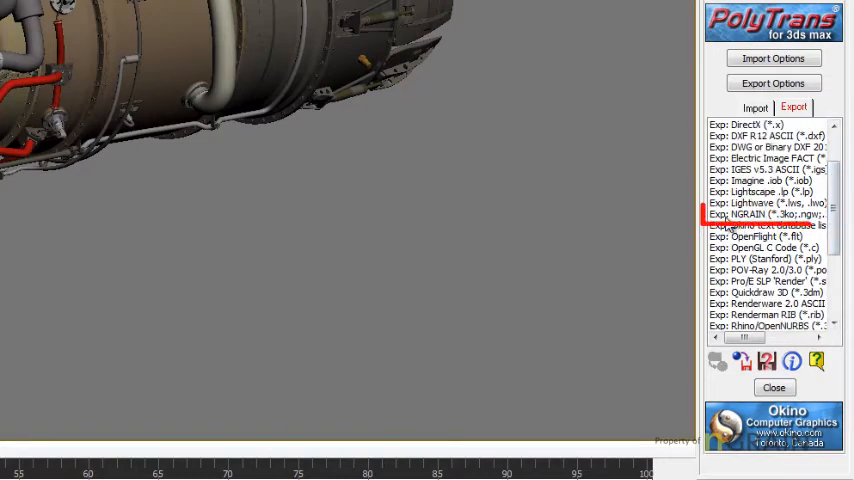
{"action": "left_click", "coordinate": [768, 214]}
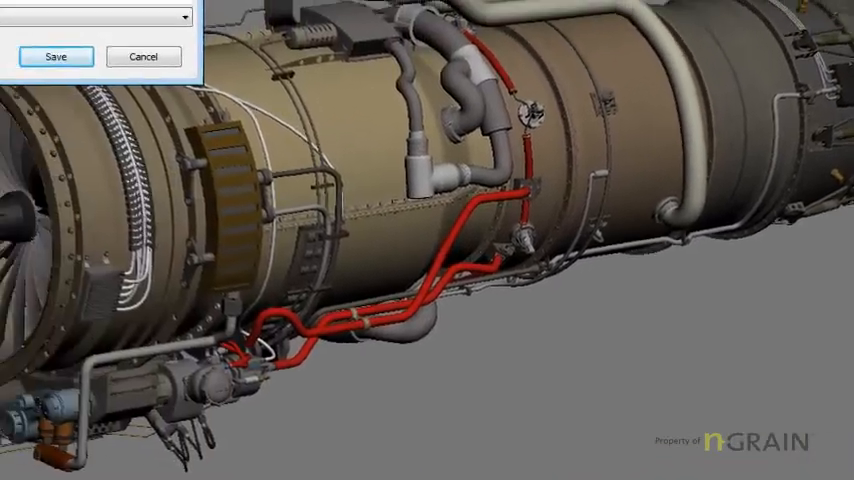
Export the engine, saving it as SMART VRS Engine 1000.3ko.
{"action": "left_click", "coordinate": [56, 56]}
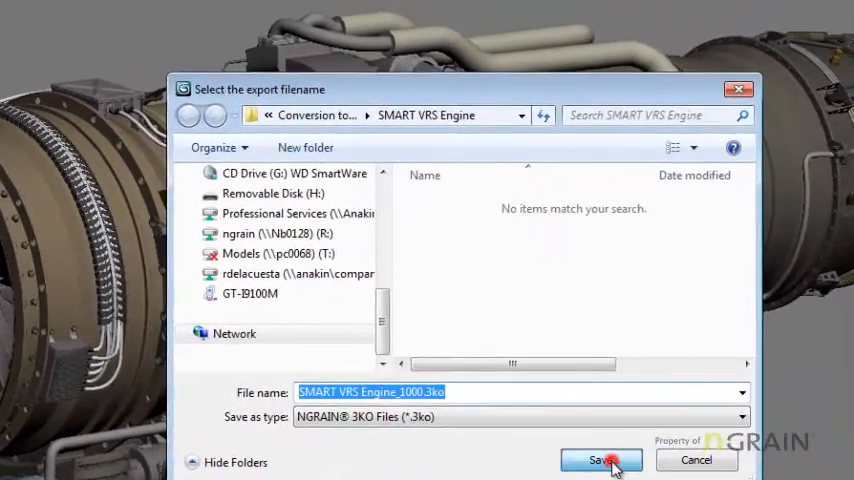
{"action": "left_click", "coordinate": [600, 460]}
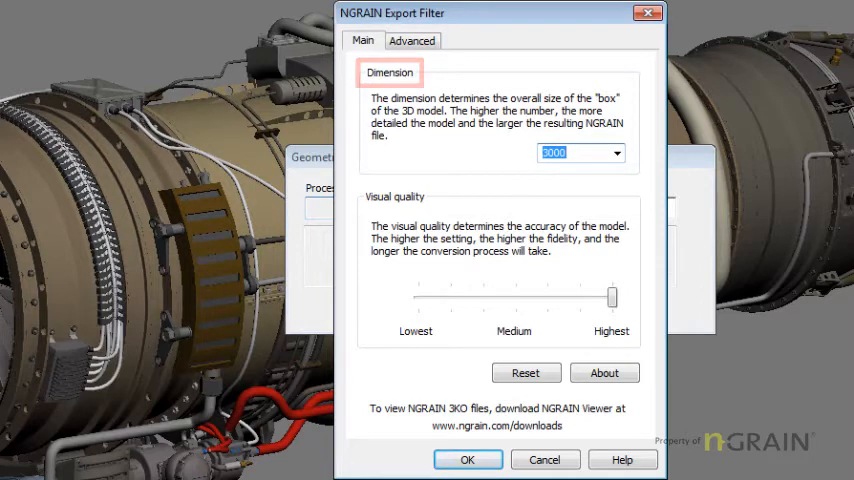
Choose 1000 from the Dimension list in the NGRAIN Export Filter Main settings.
{"action": "left_click", "coordinate": [616, 152]}
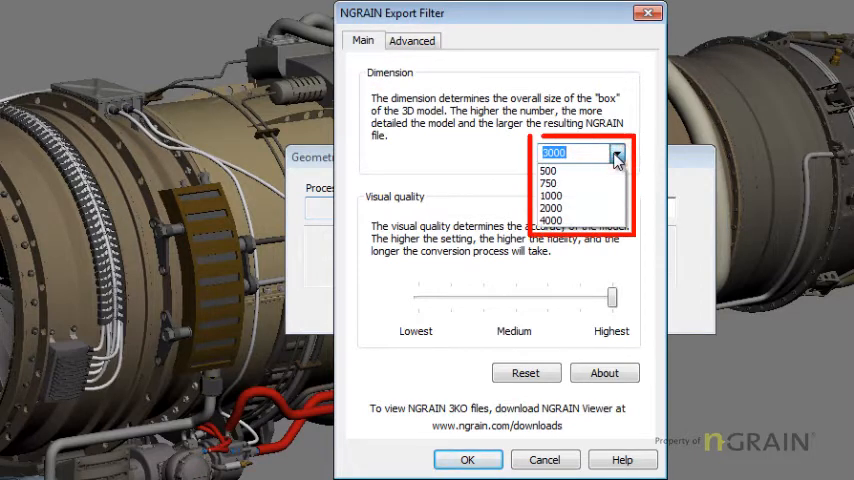
{"action": "mouse_move", "coordinate": [580, 170]}
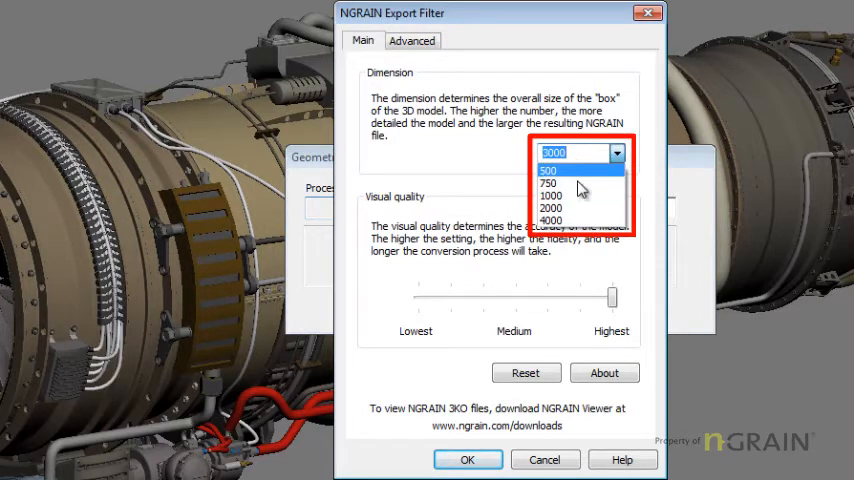
{"action": "mouse_move", "coordinate": [580, 196]}
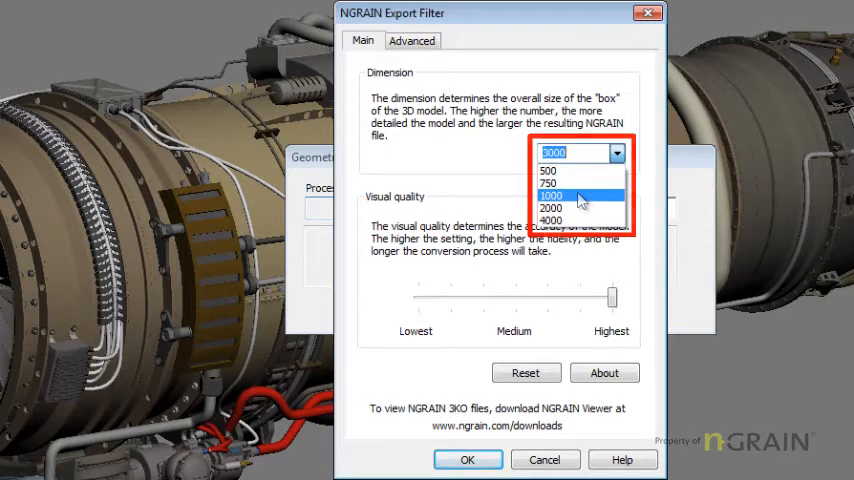
{"action": "left_click", "coordinate": [552, 196]}
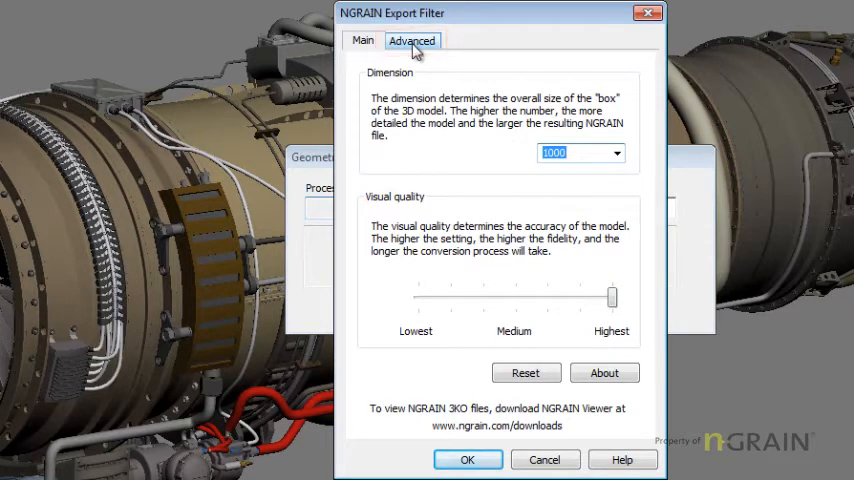
In Advanced settings keep 3KO write format with multiresolution 100 to 1000.
{"action": "left_click", "coordinate": [412, 40]}
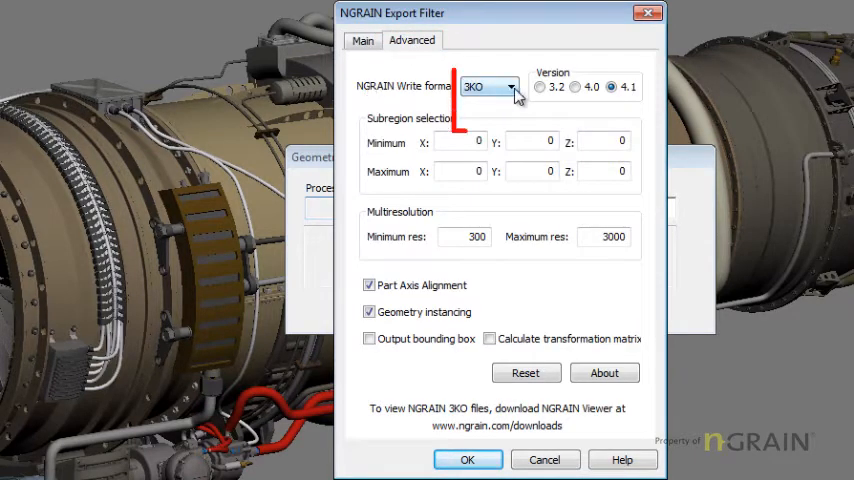
{"action": "left_click", "coordinate": [512, 86]}
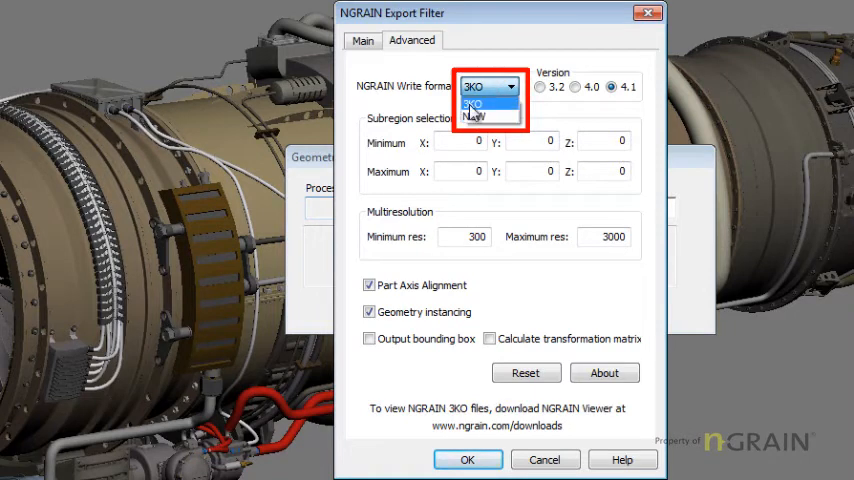
{"action": "left_click", "coordinate": [476, 104]}
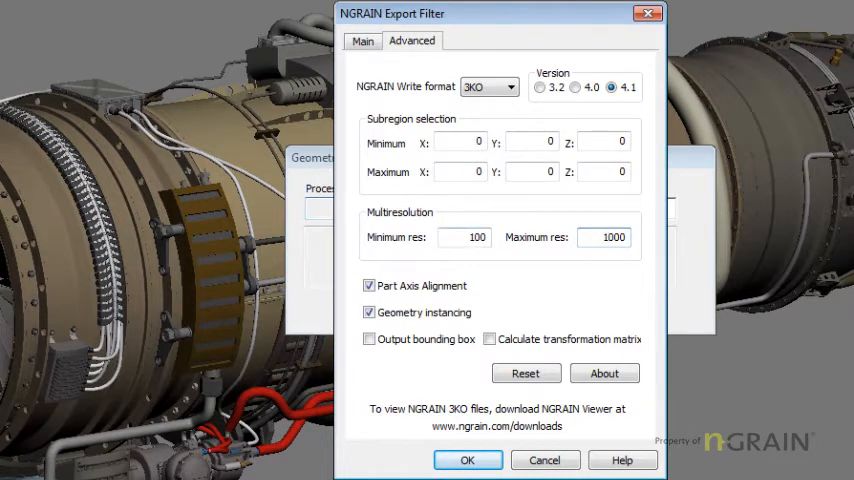
{"action": "left_click", "coordinate": [604, 236]}
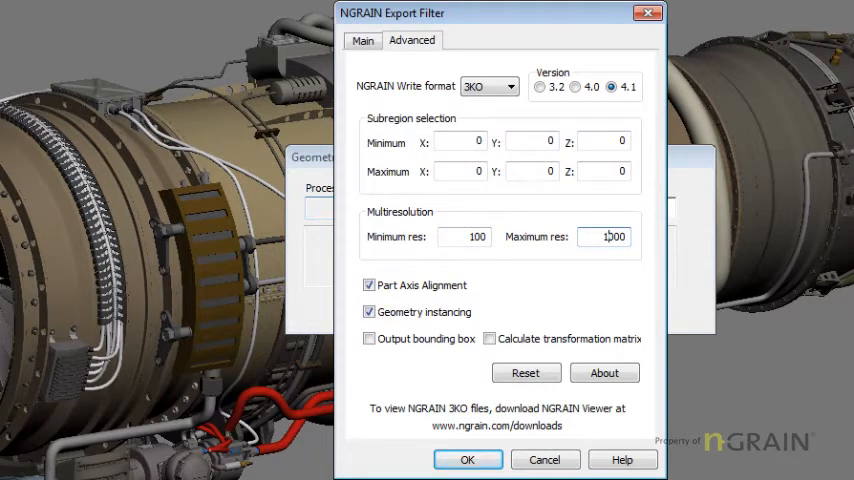
Confirm the NGRAIN export settings and let the 3KO conversion run to completion.
{"action": "left_click", "coordinate": [468, 460]}
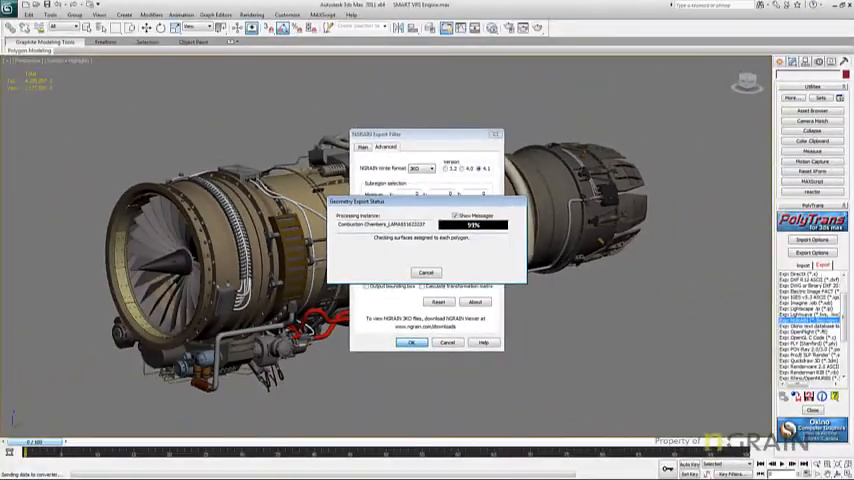
{"action": "left_click", "coordinate": [412, 342]}
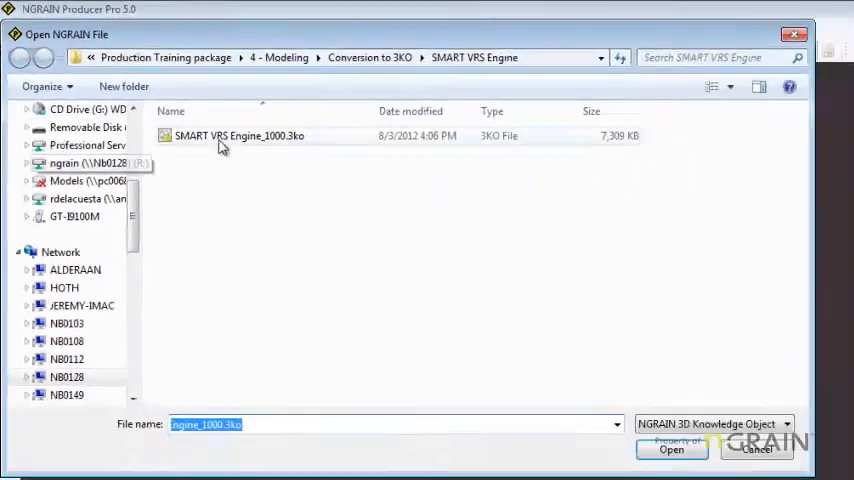
{"action": "mouse_move", "coordinate": [272, 140]}
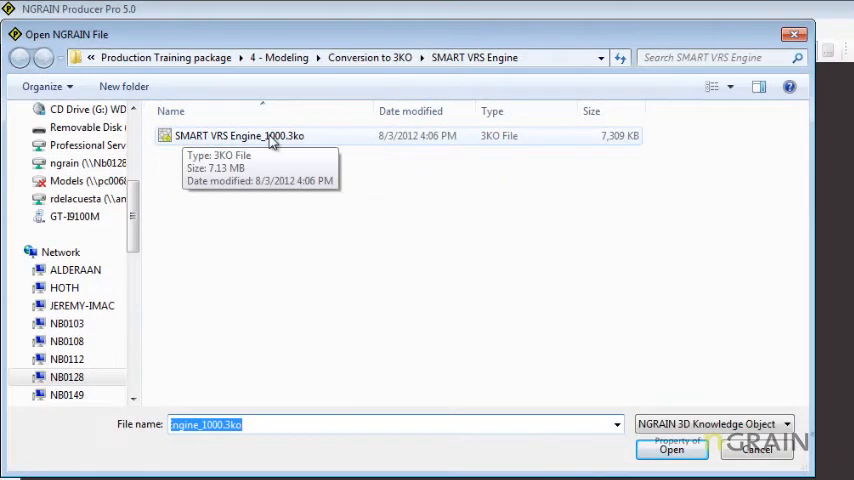
Load SMART VRS Engine_1000.3ko from the Open NGRAIN File dialog.
{"action": "left_click", "coordinate": [672, 448]}
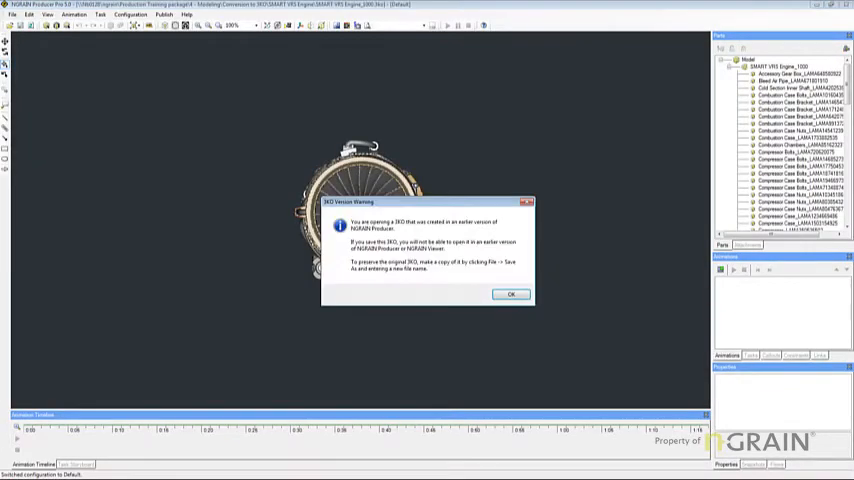
Dismiss the 3KO file version warning with OK.
{"action": "left_click", "coordinate": [510, 292]}
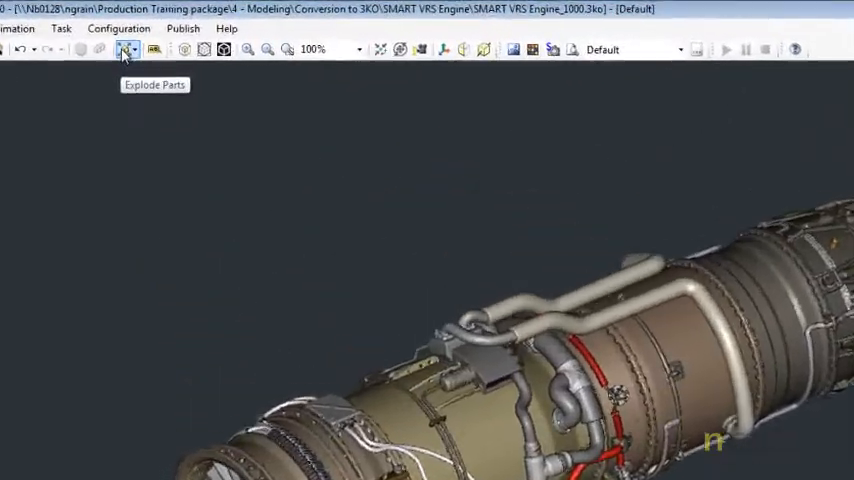
Explode the engine with Explode Parts and widen the spacing slider.
{"action": "left_click", "coordinate": [122, 50]}
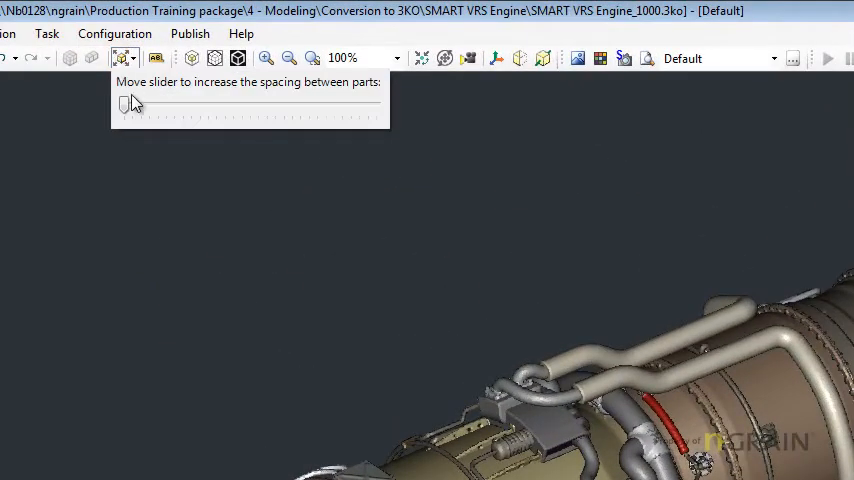
{"action": "left_click_drag", "start_coordinate": [124, 104], "coordinate": [168, 104]}
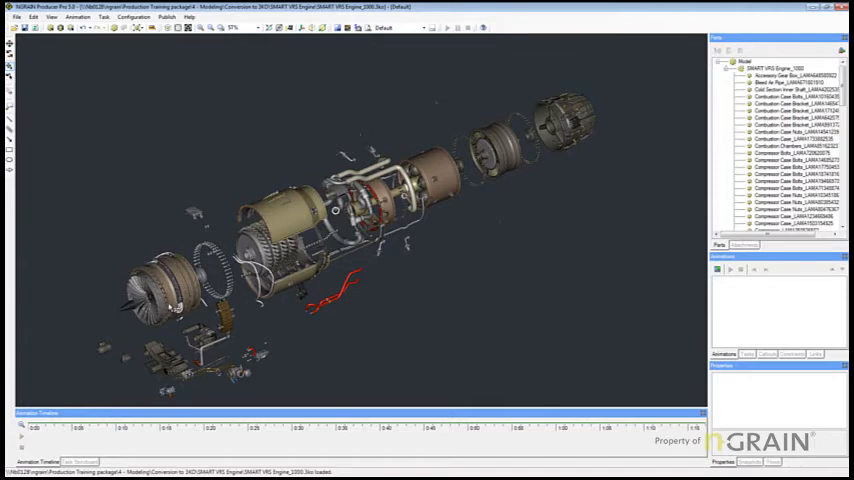
Highlight several individual exploded engine parts, such as the tubing, in the viewport.
{"action": "left_click", "coordinate": [790, 218]}
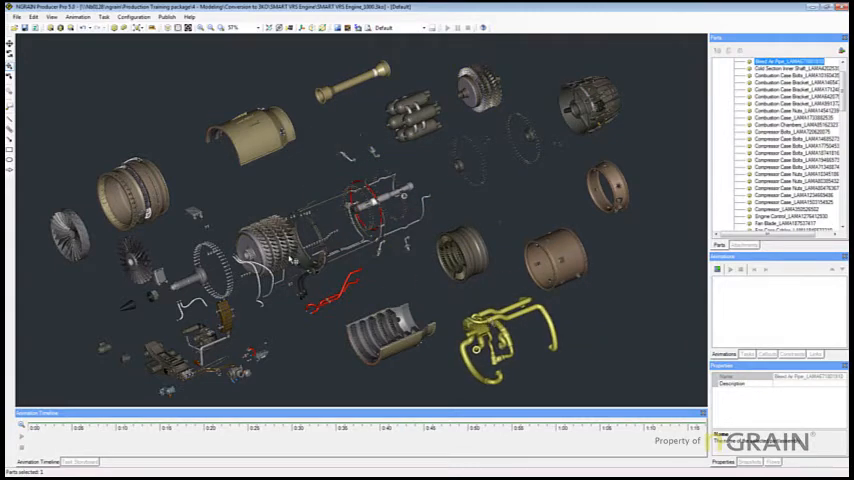
{"action": "left_click", "coordinate": [780, 208]}
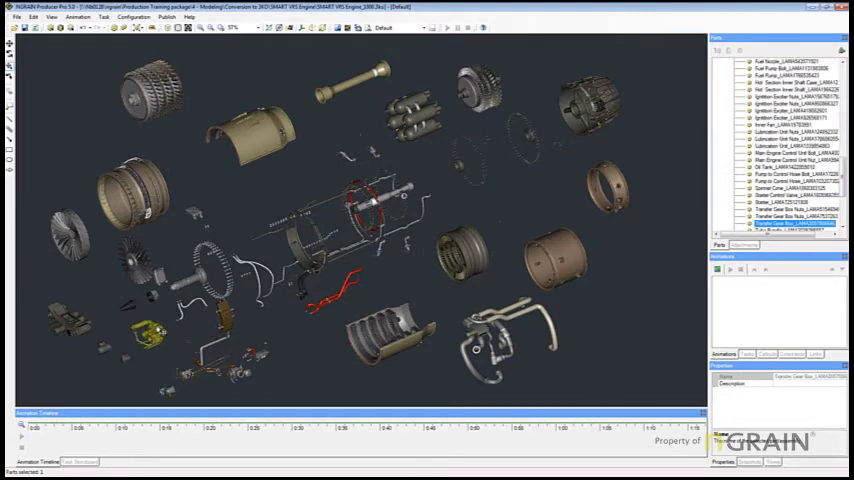
{"action": "left_click", "coordinate": [784, 168]}
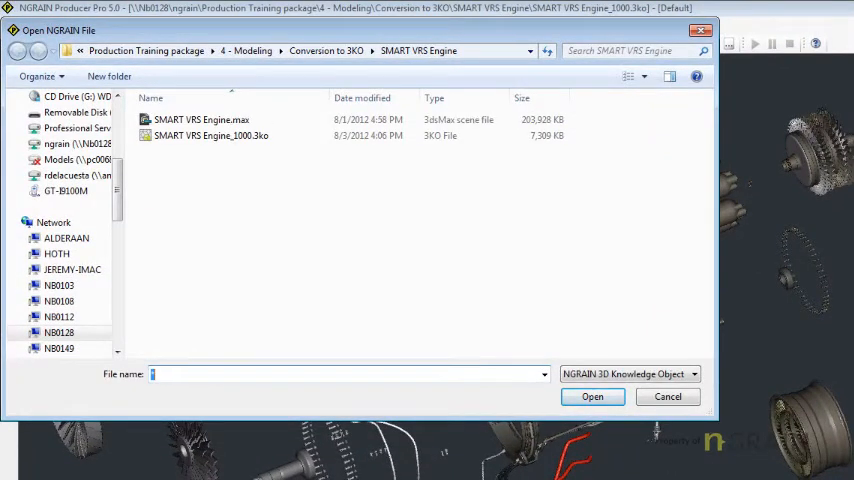
Select SMART VRS Engine.max and then SMART VRS Engine_1000.3ko to compare their Size values.
{"action": "left_click", "coordinate": [202, 120]}
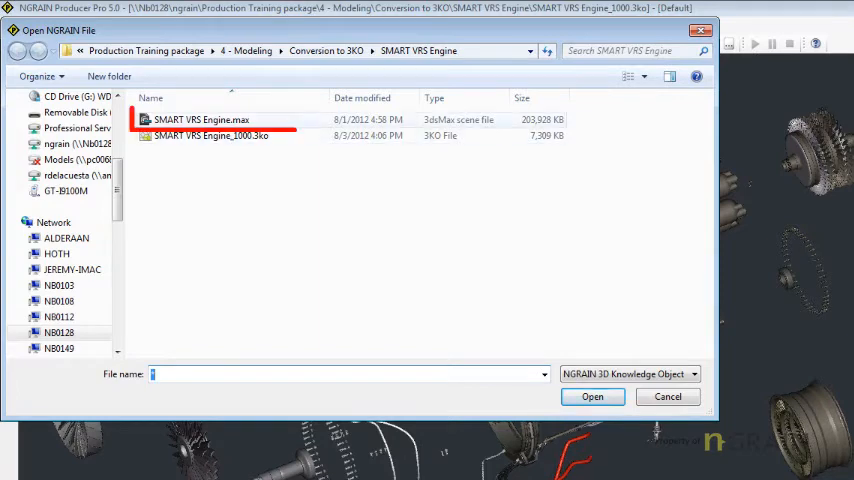
{"action": "left_click", "coordinate": [200, 120]}
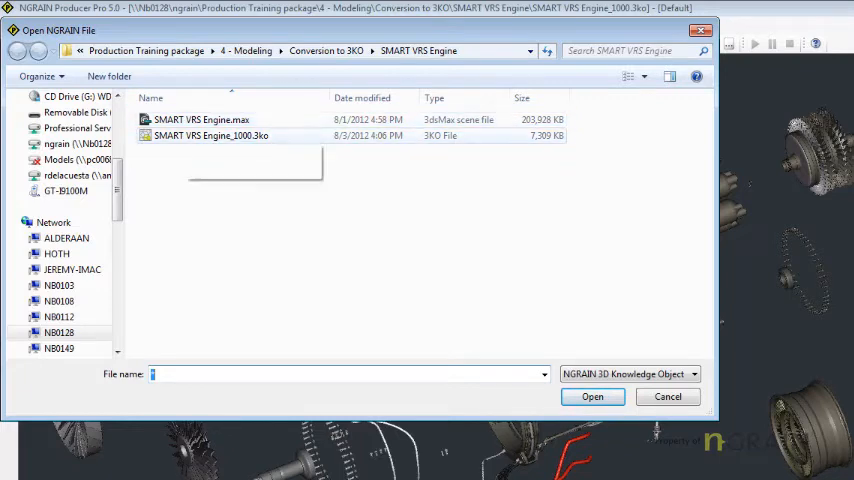
{"action": "mouse_move", "coordinate": [210, 136]}
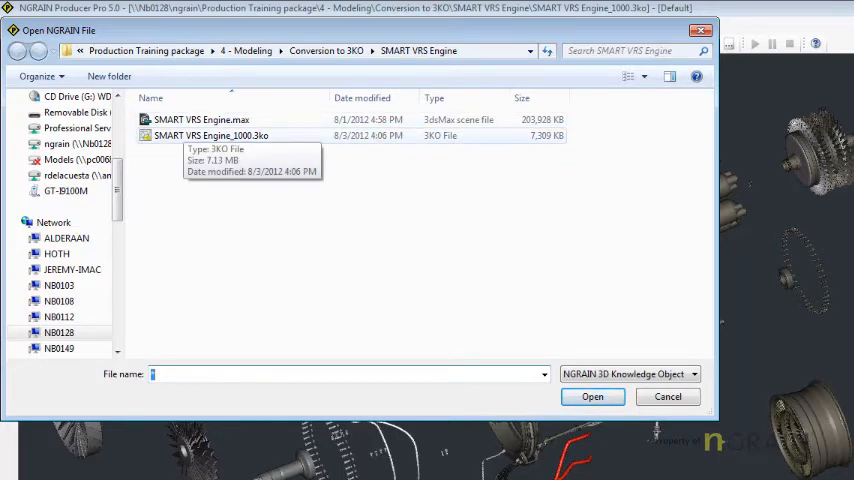
{"action": "left_click", "coordinate": [210, 136]}
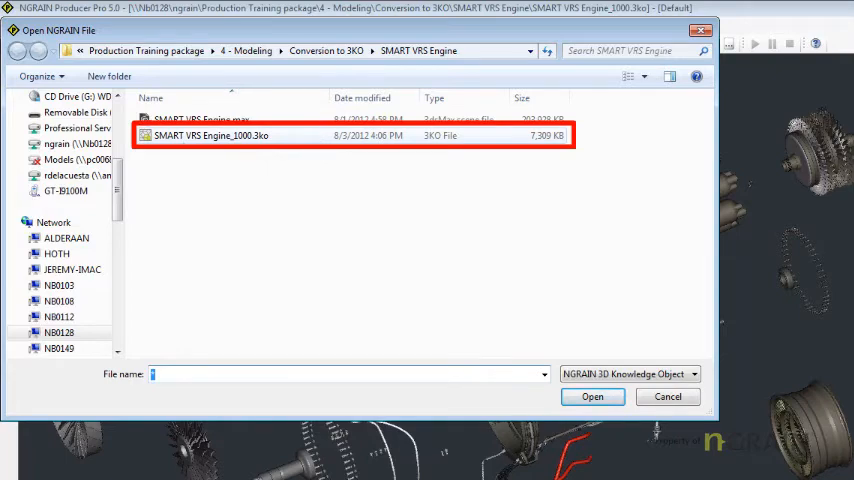
{"action": "left_click", "coordinate": [592, 396]}
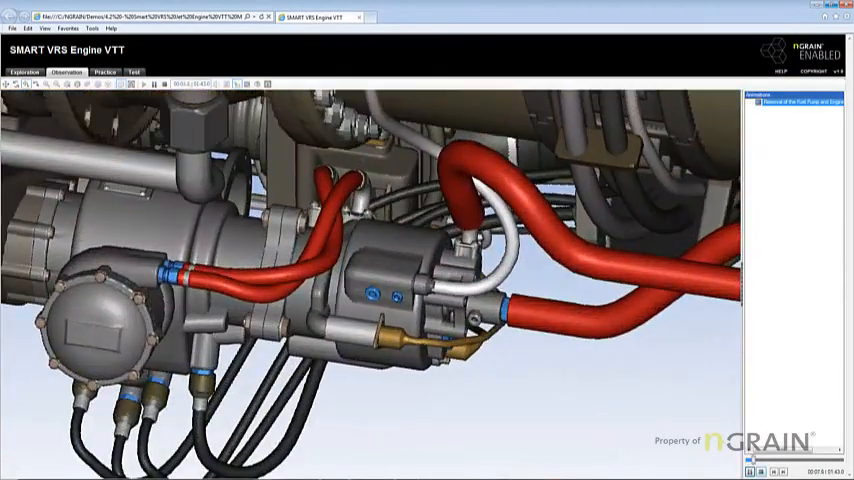
Play the procedure step that removes the fuel hose bolts before the fuel hose.
{"action": "left_click", "coordinate": [144, 84]}
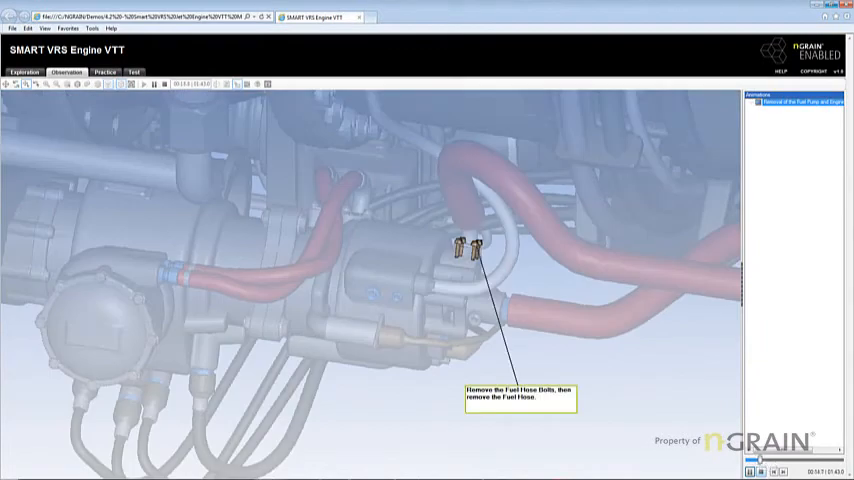
{"action": "left_click", "coordinate": [144, 84]}
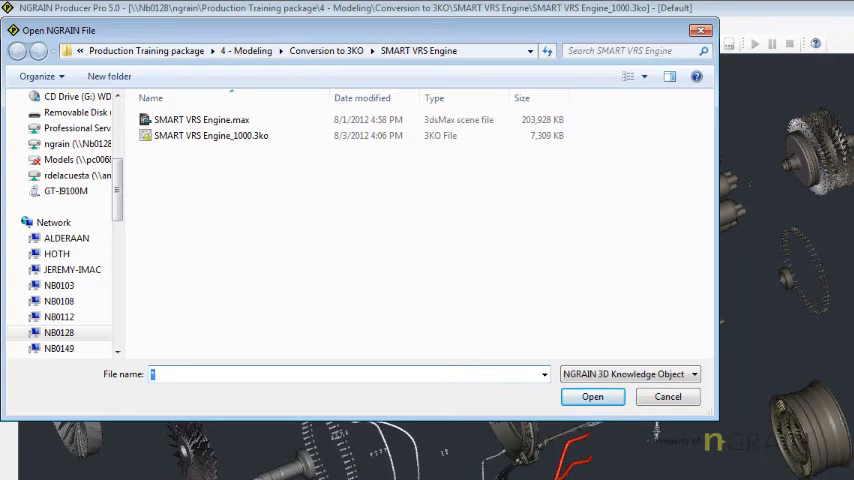
Cancel the Open NGRAIN File dialog to return to the exploded engine.
{"action": "left_click", "coordinate": [592, 396]}
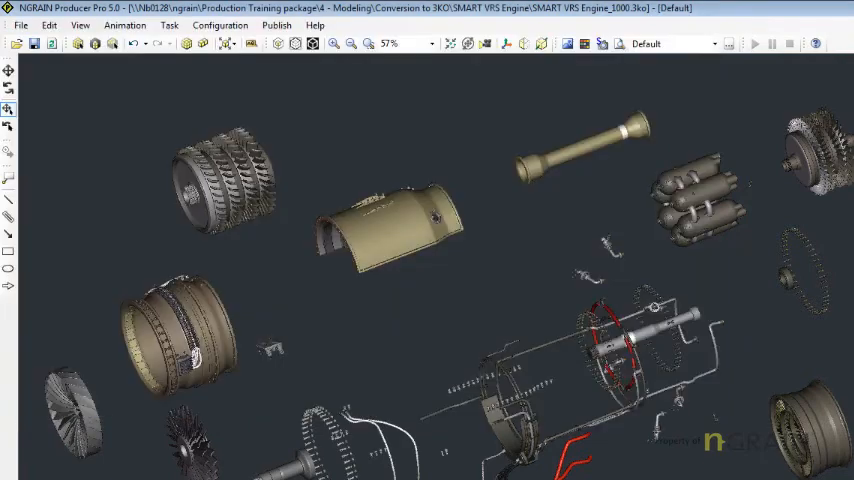